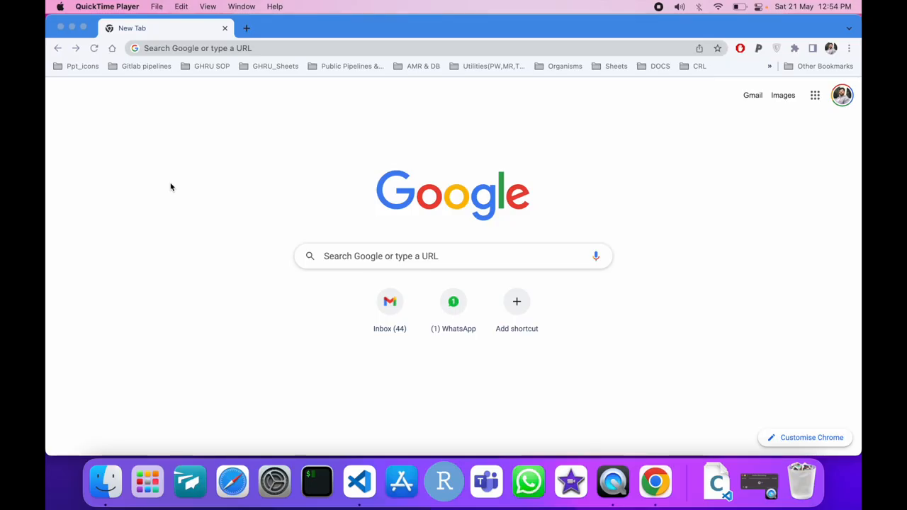
mouse_move(229, 48)
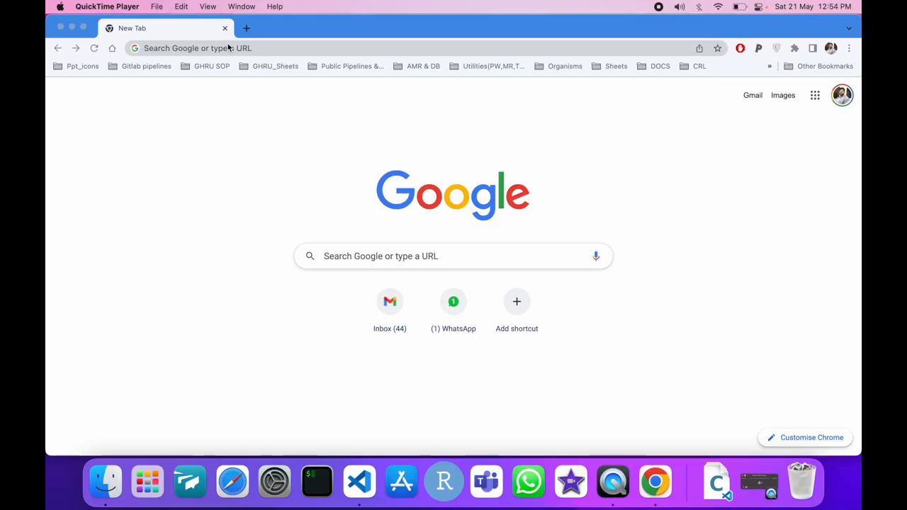
Navigate to the NCBI website by entering 'ncbi' in the address bar.
click(198, 48)
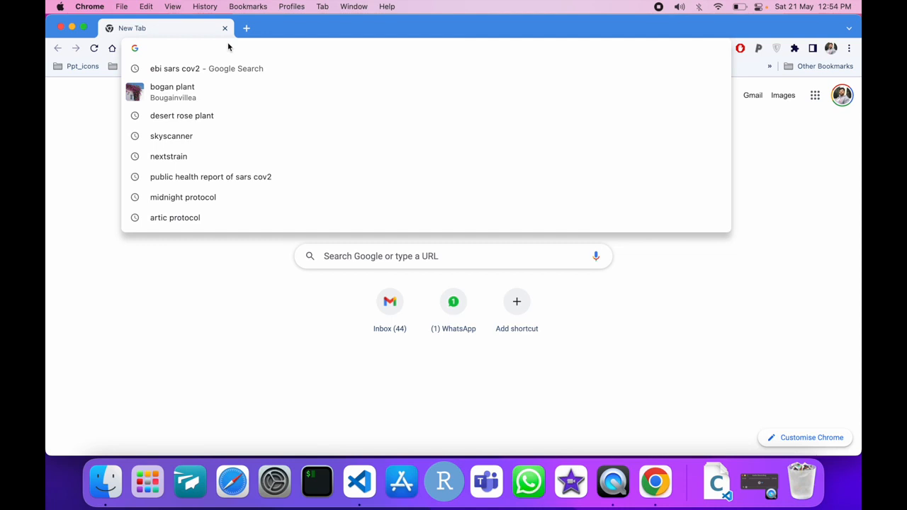
text(ncbi.nlm.nih.gov)
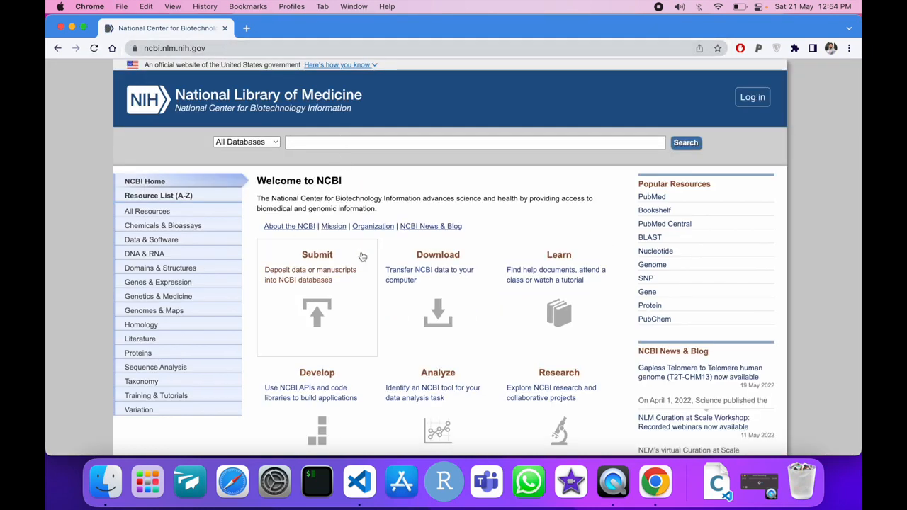
Follow the 'SARS-CoV-2 data (NCBI)' link under COVID-19 Information.
scroll(down, 3)
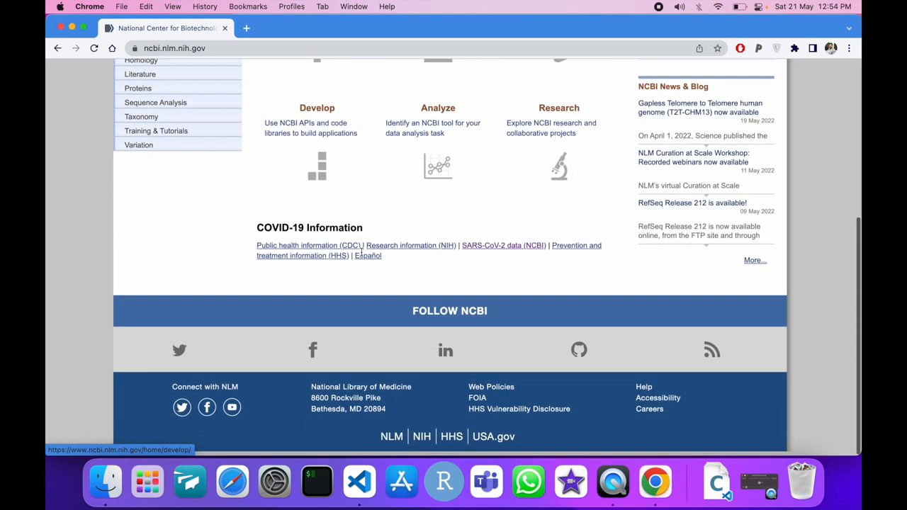
scroll(down, 3)
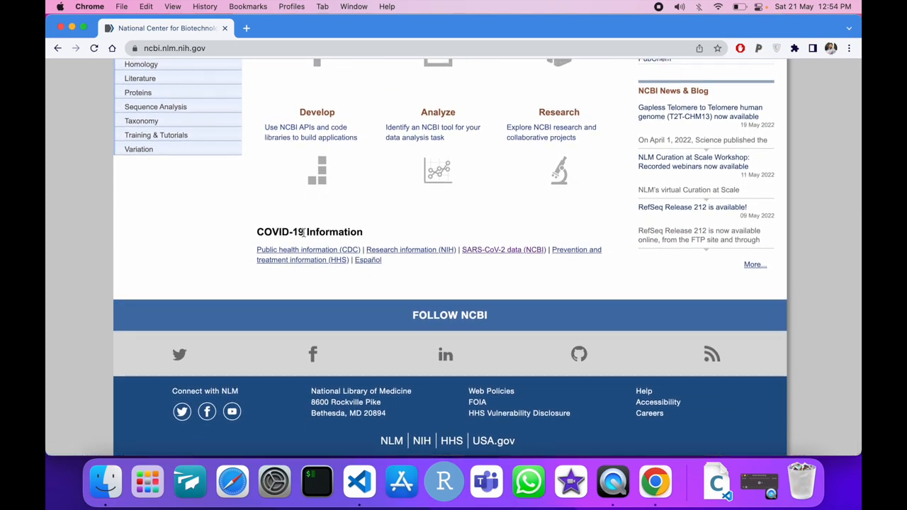
mouse_move(503, 250)
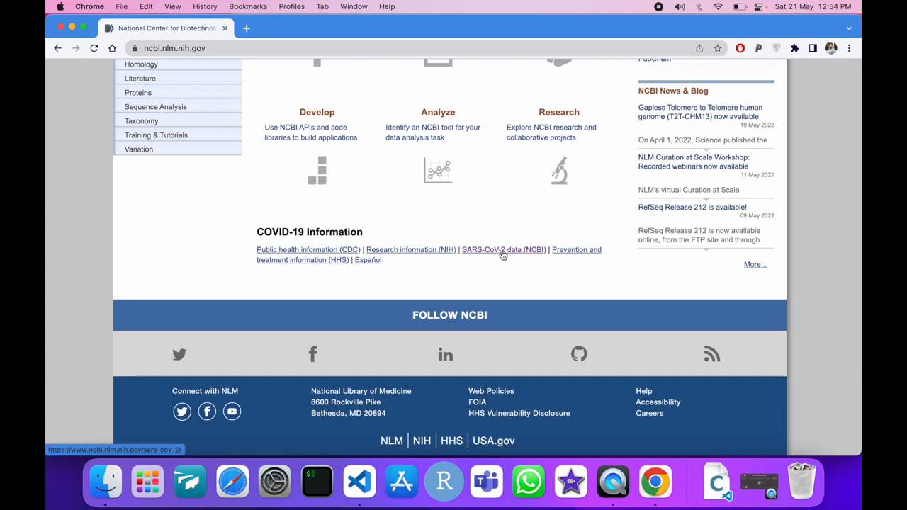
click(503, 249)
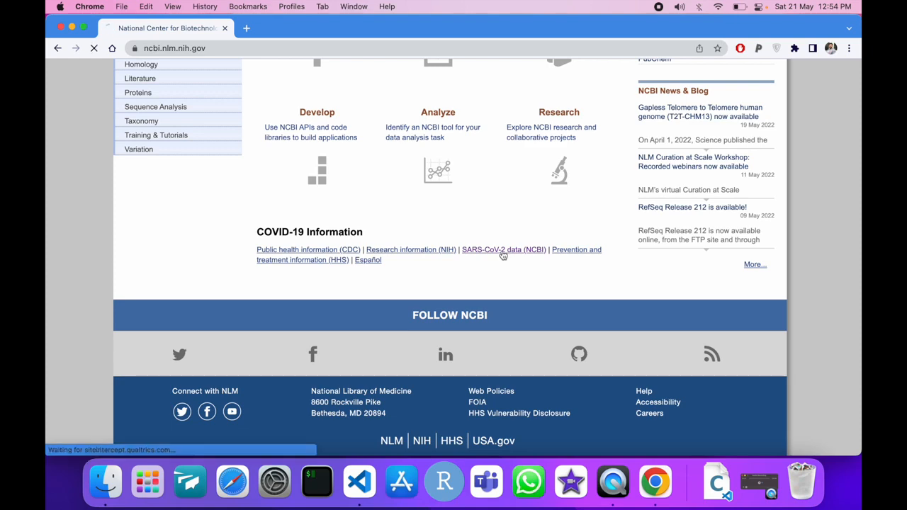
click(503, 249)
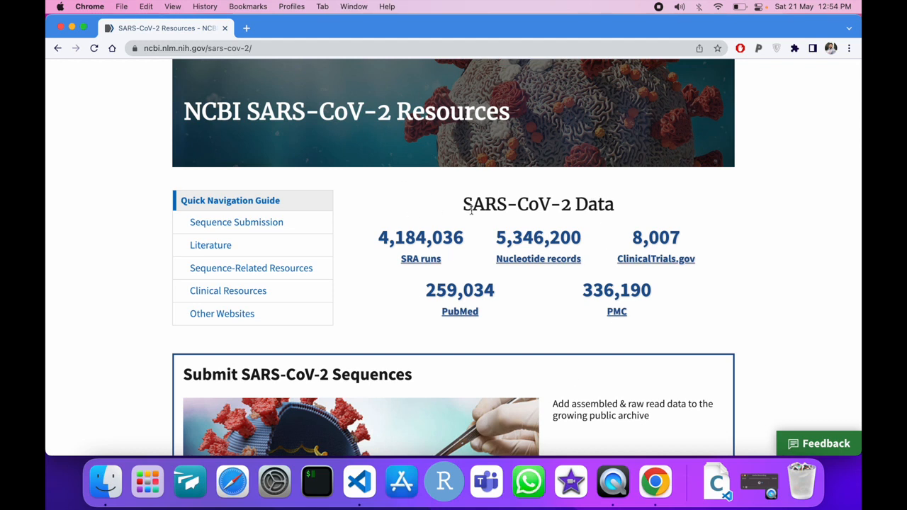
mouse_move(742, 225)
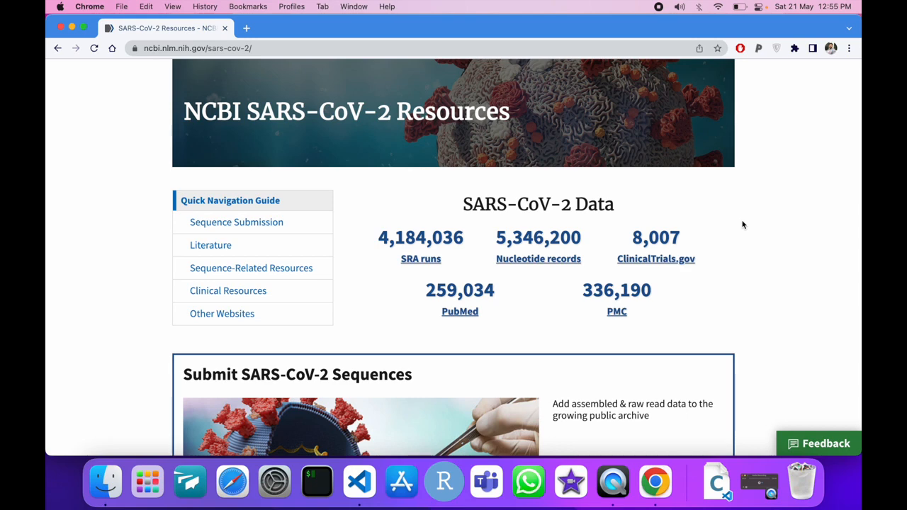
Reach the SARS-CoV-2 Data Hub via 'Explore in NCBI Virus' under Explore the Data.
scroll(down, 3)
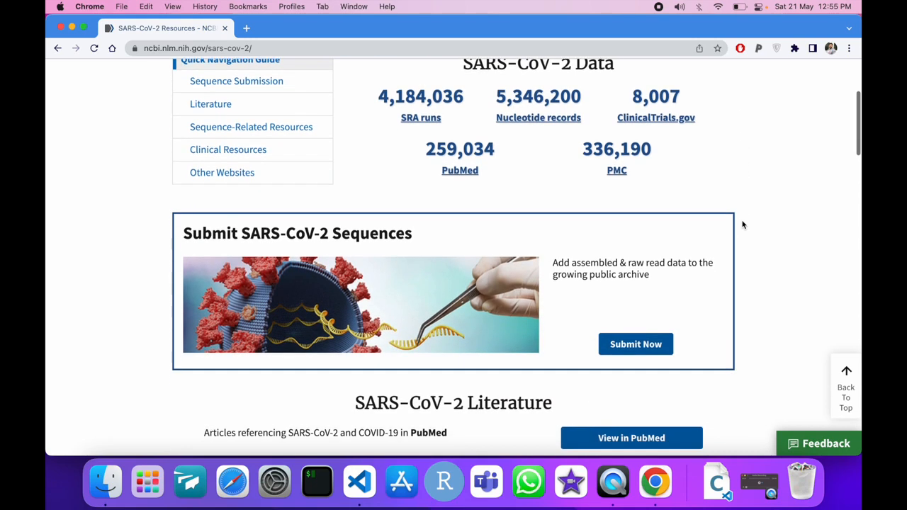
scroll(down, 3)
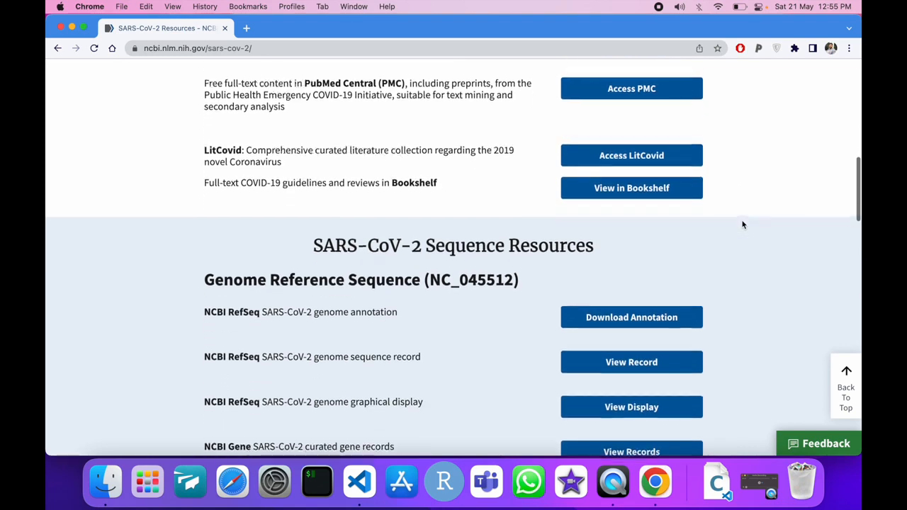
scroll(down, 3)
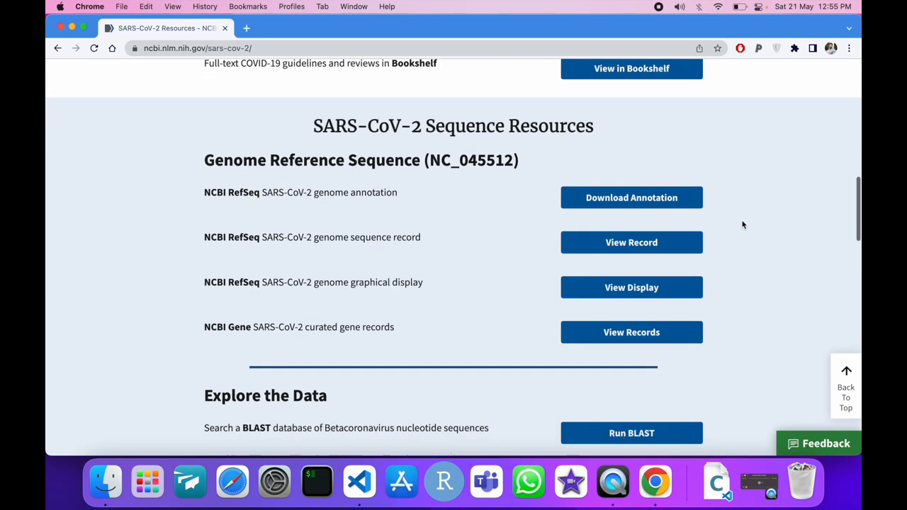
scroll(down, 3)
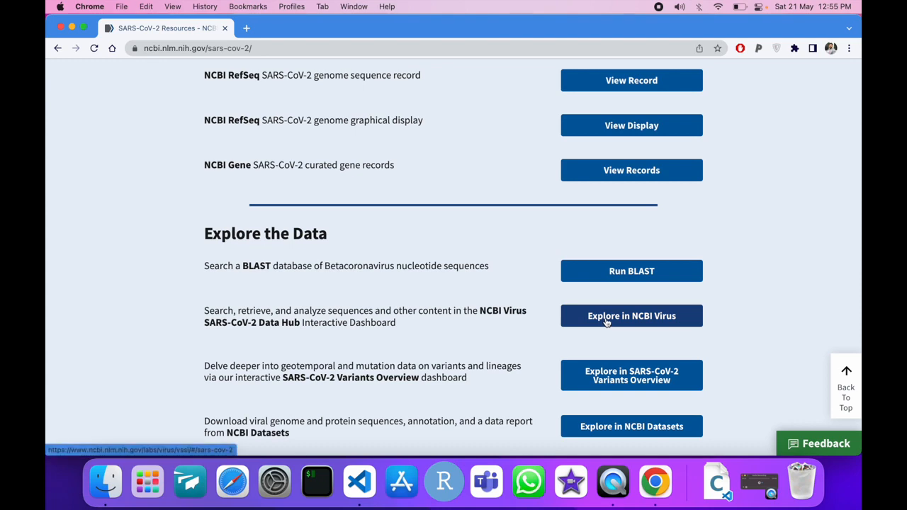
click(630, 314)
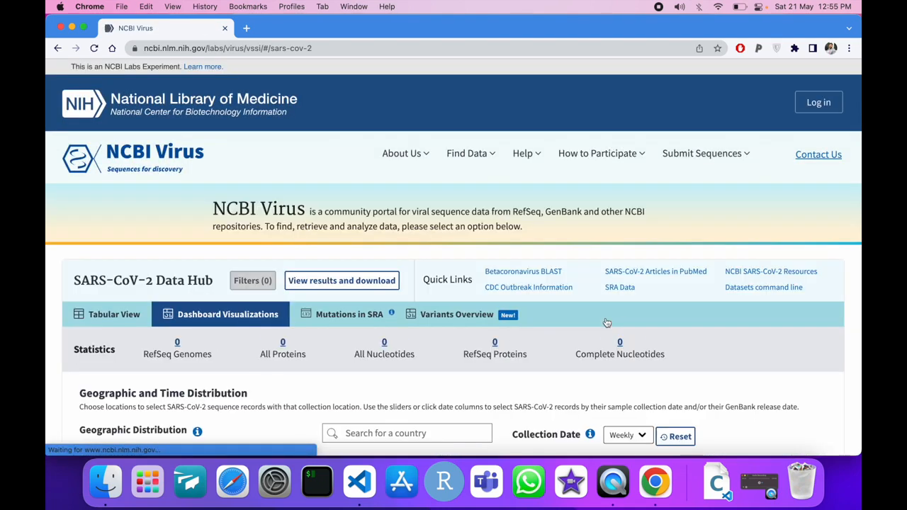
Scroll the Data Hub dashboard toward the Nucleotide tabular results.
scroll(down, 3)
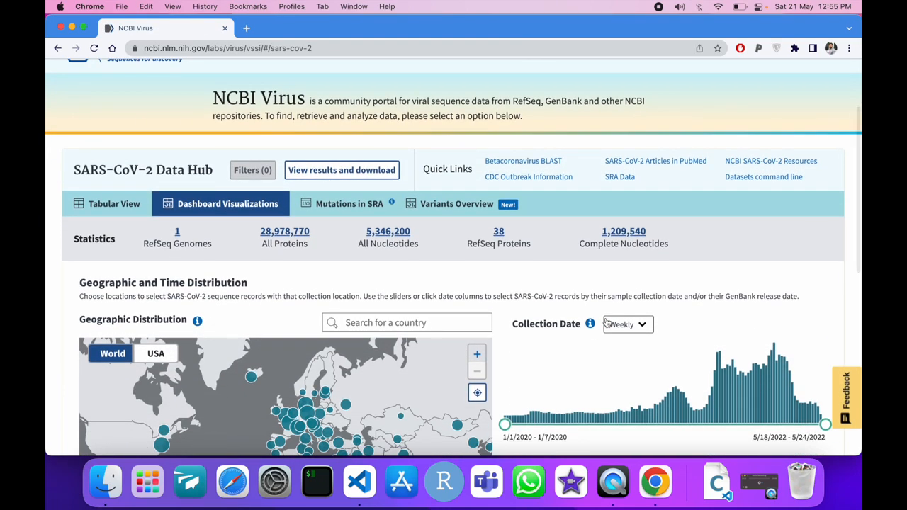
scroll(down, 3)
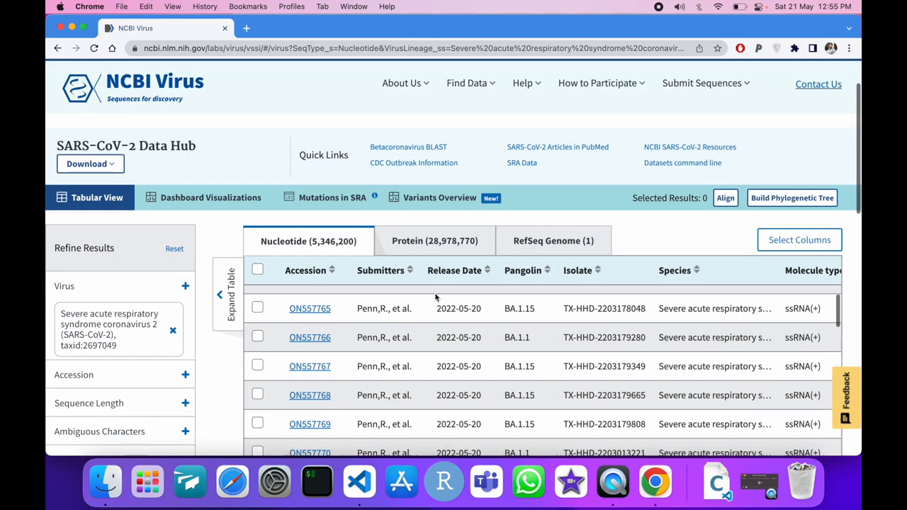
Tick records ON557762 and ON557763 alongside NC_045512 and ON557764 in the results table.
scroll(down, 3)
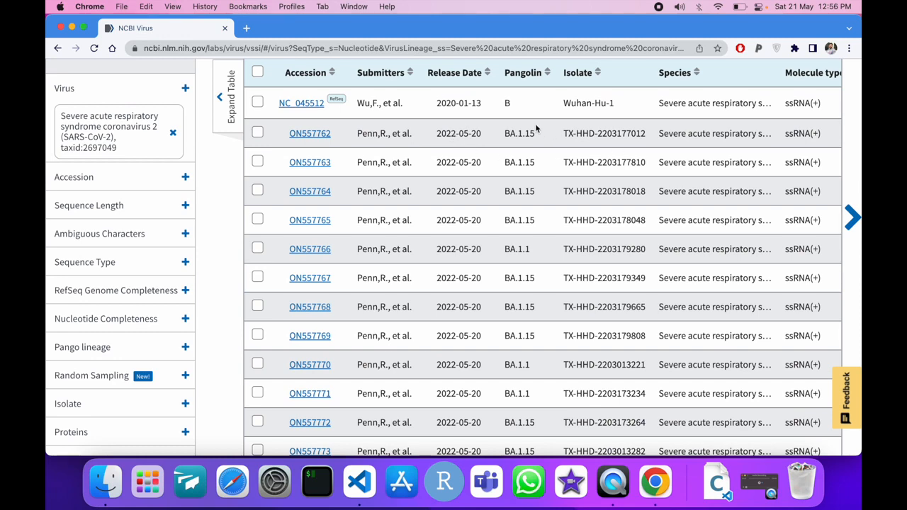
mouse_move(527, 132)
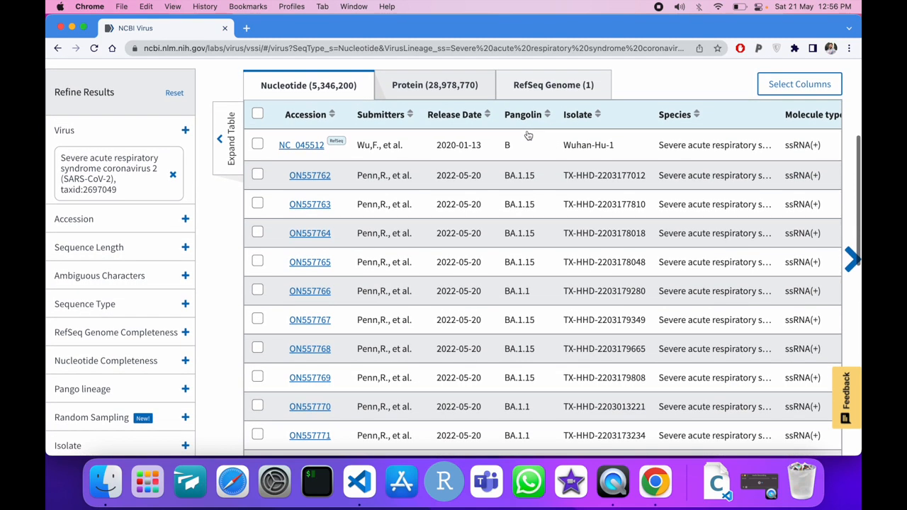
click(258, 175)
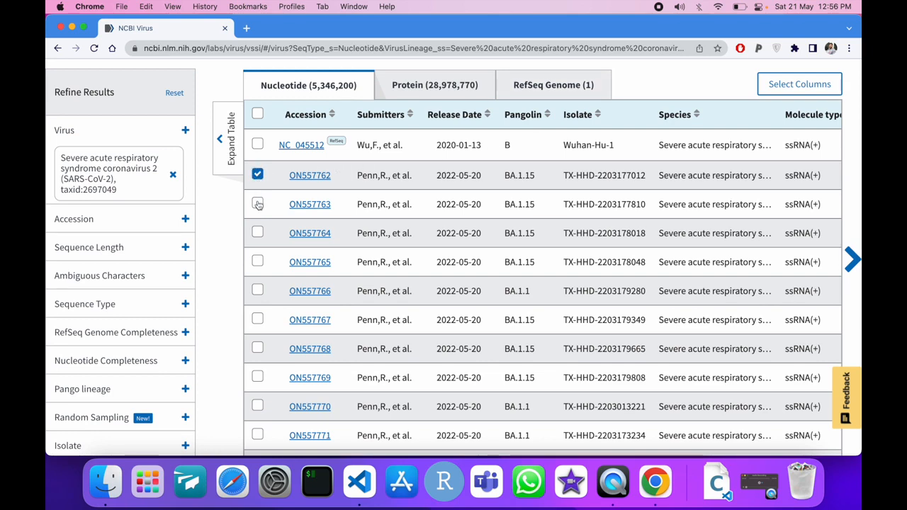
click(257, 232)
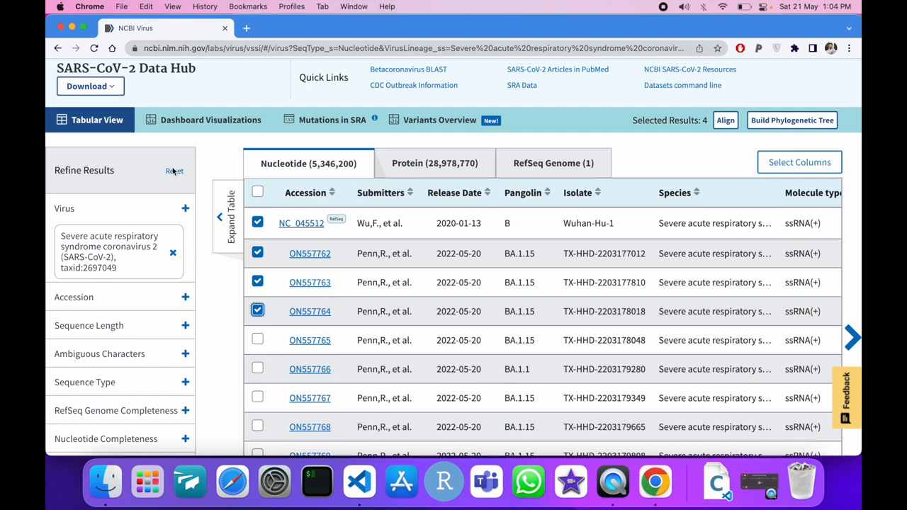
Start Download Results and try protein, nucleotide and accession-list data types.
click(87, 86)
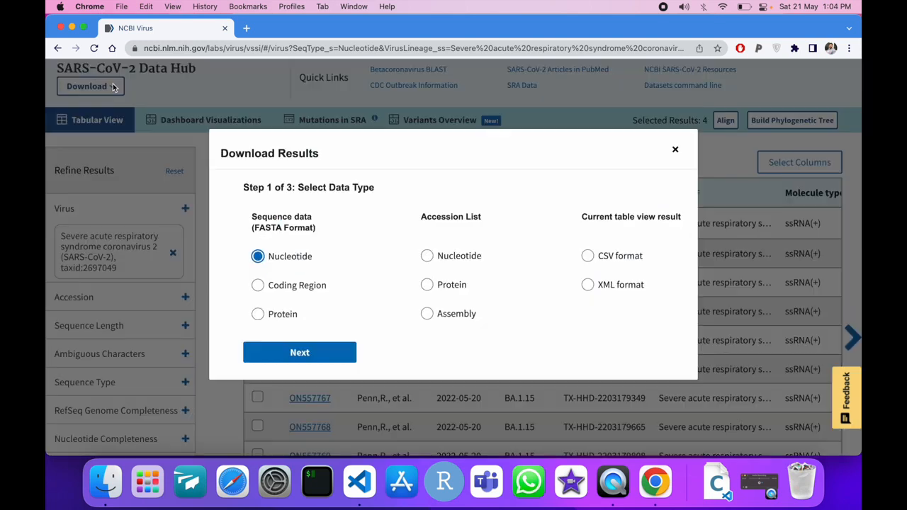
mouse_move(404, 252)
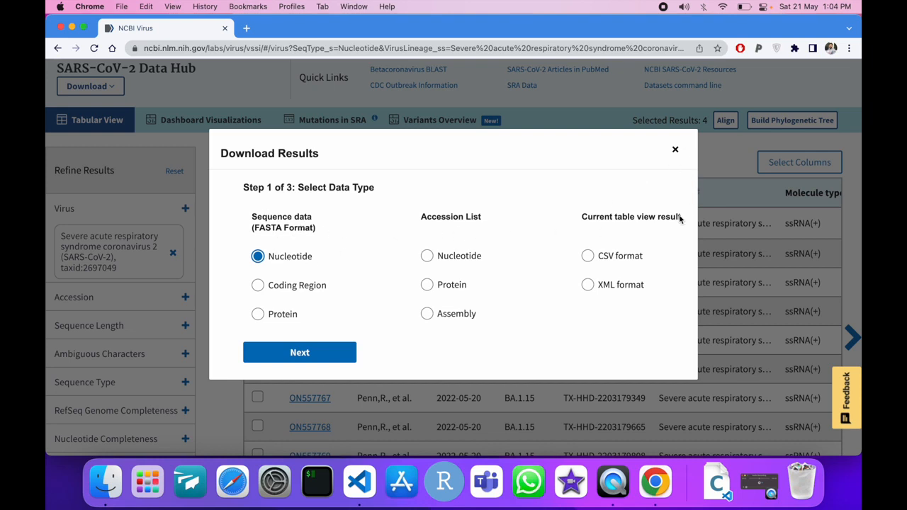
mouse_move(298, 238)
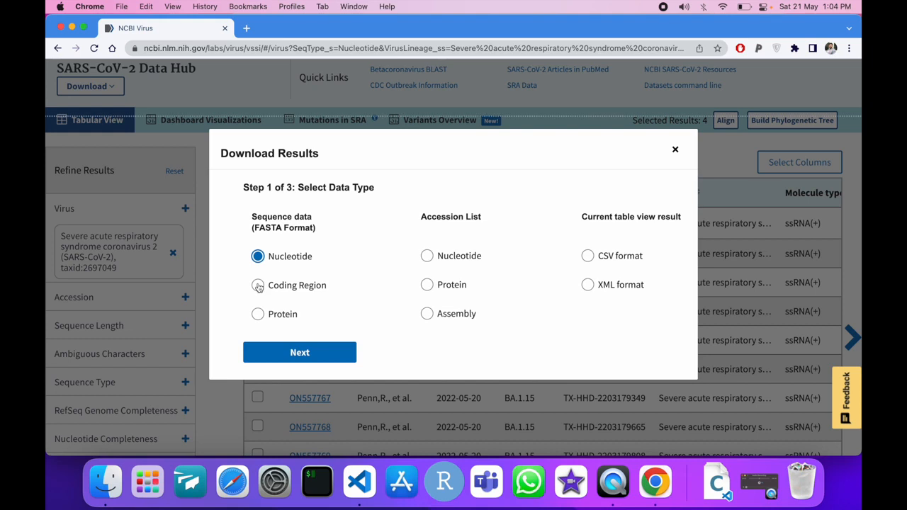
click(257, 315)
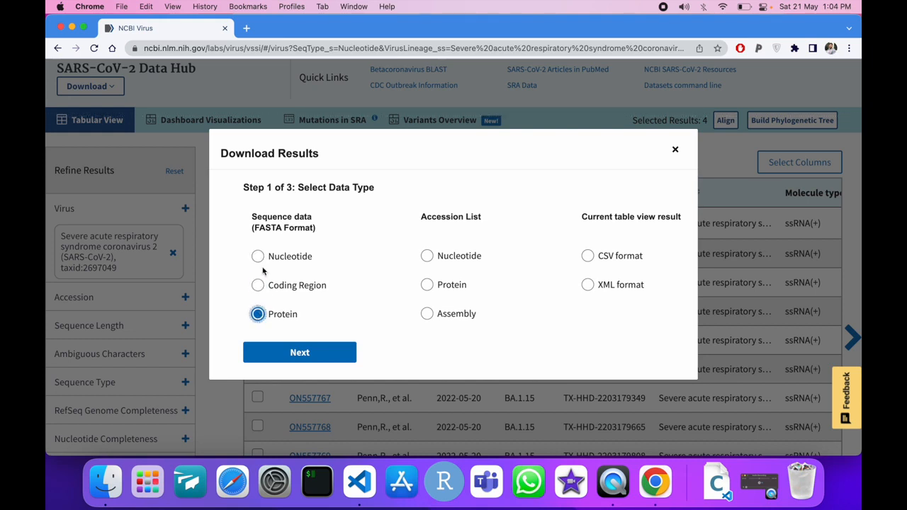
click(257, 255)
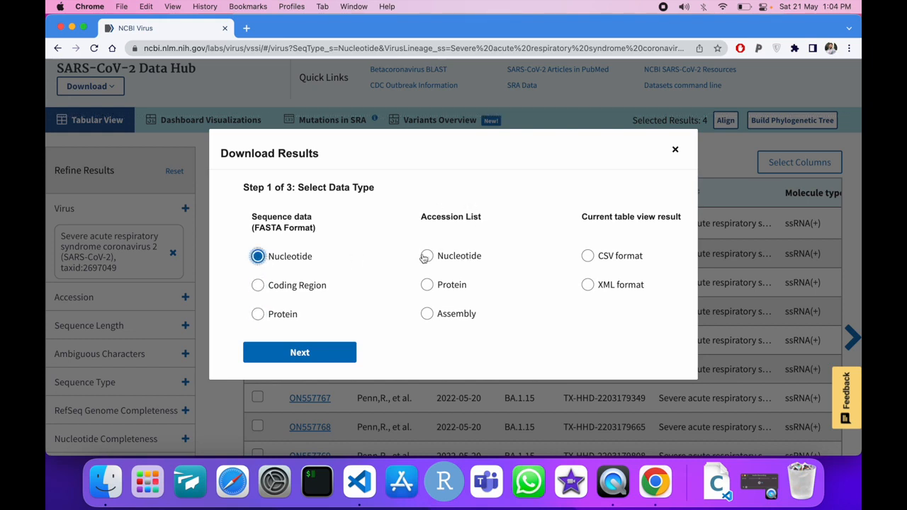
click(426, 255)
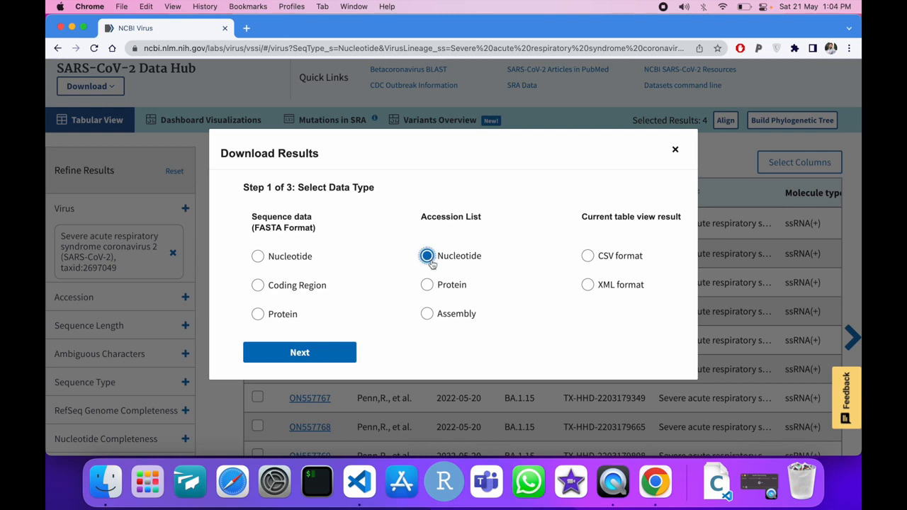
click(427, 313)
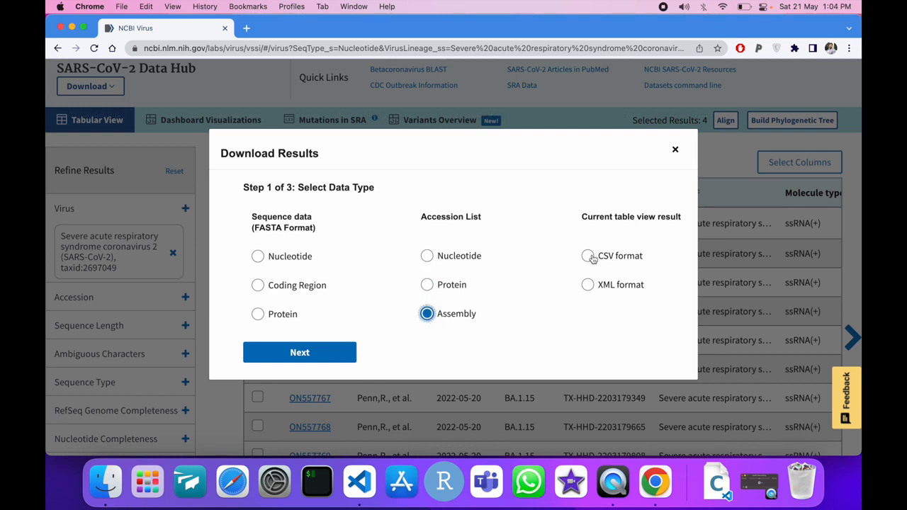
Try CSV and XML table results, then settle on nucleotide FASTA and continue to Next.
click(587, 255)
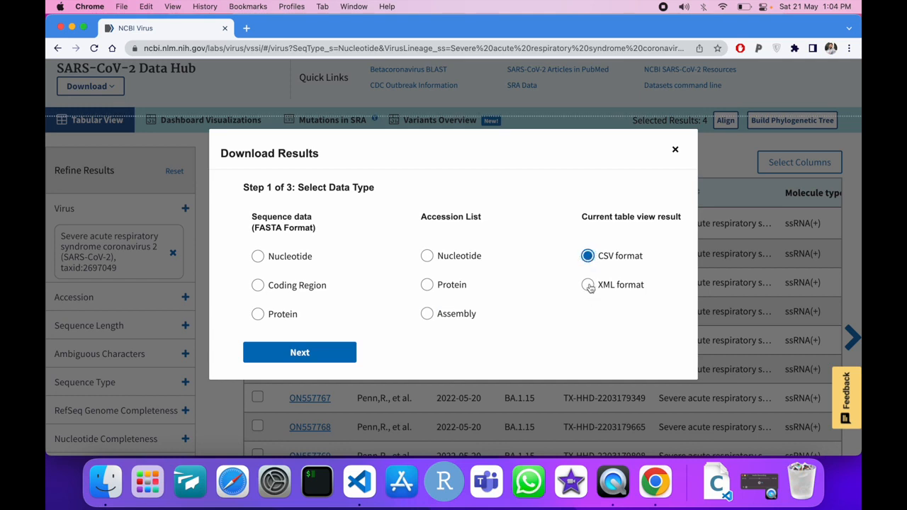
click(586, 283)
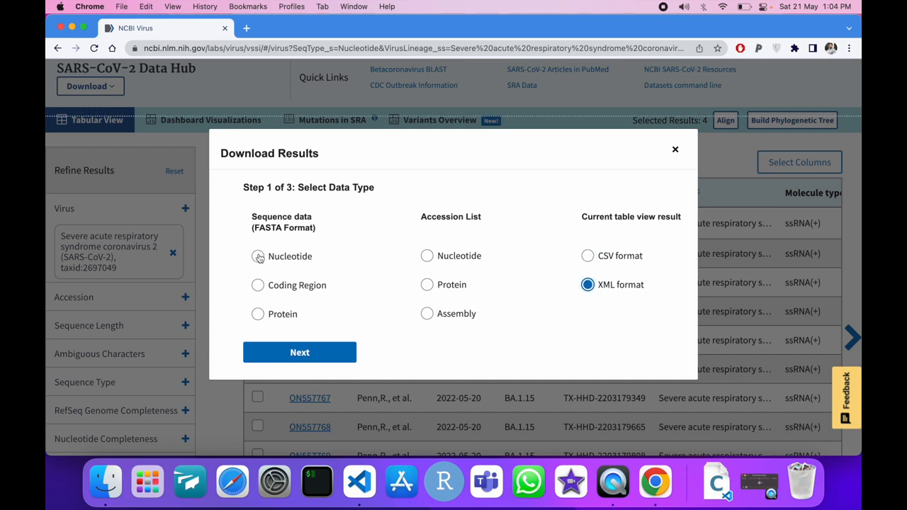
click(258, 254)
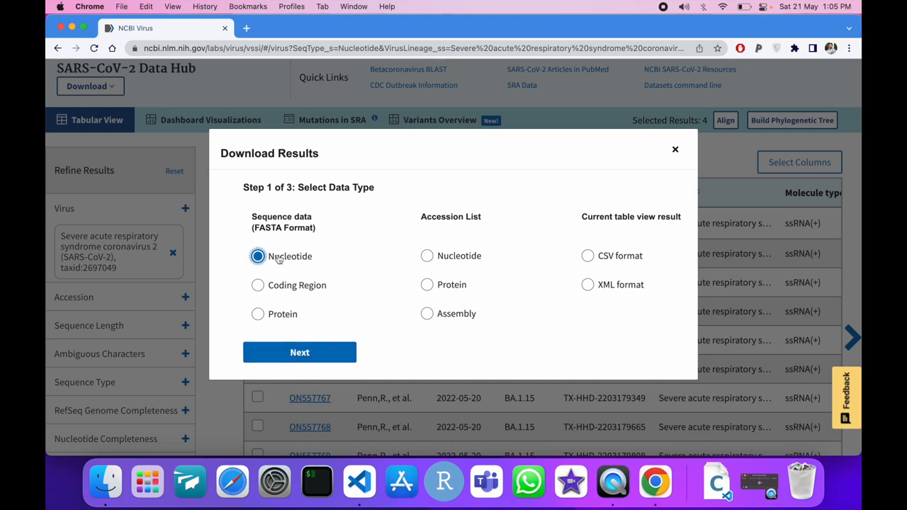
click(299, 351)
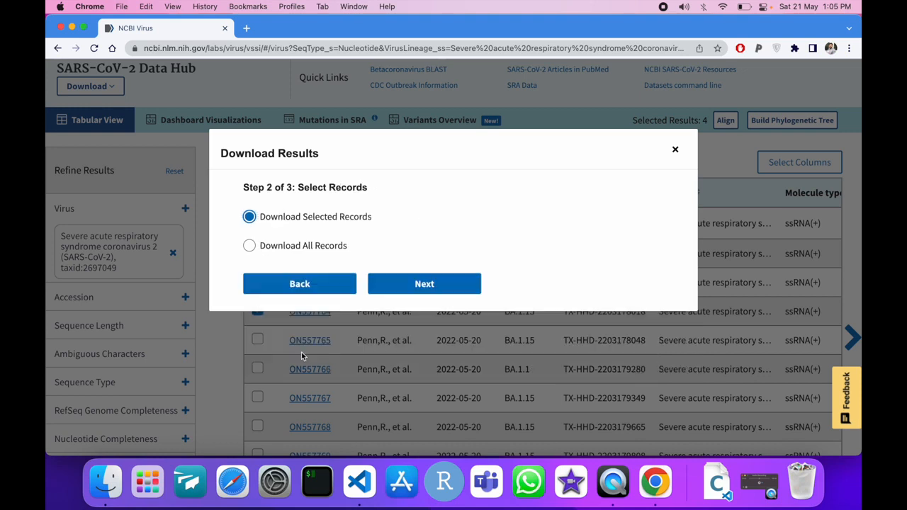
mouse_move(347, 224)
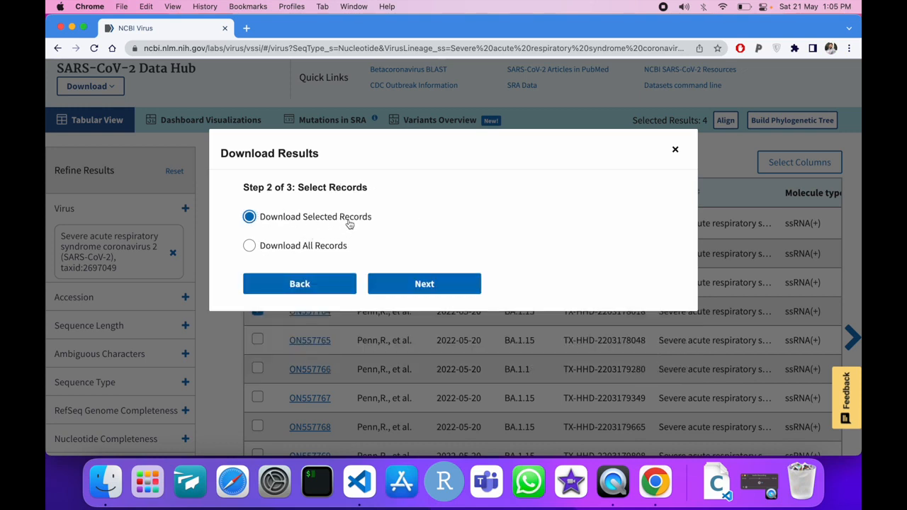
Download the selected records as FASTA with the default definition line.
click(424, 284)
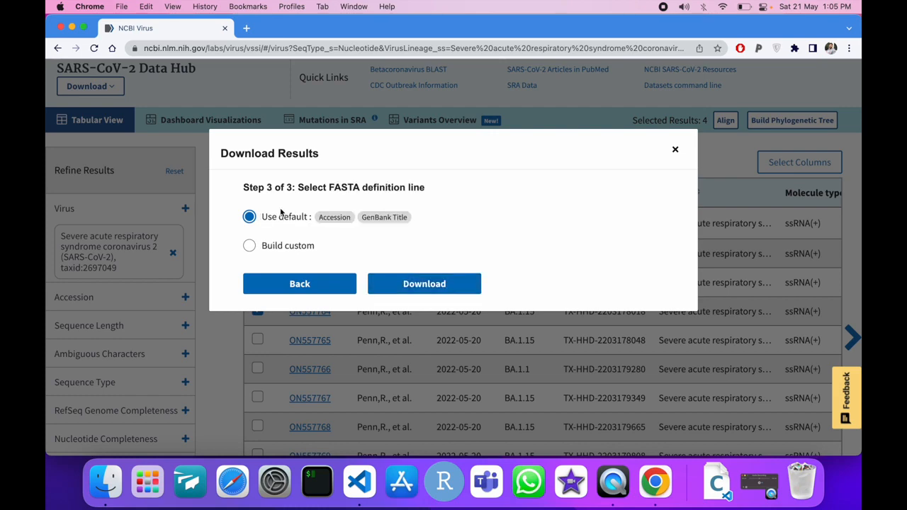
click(424, 283)
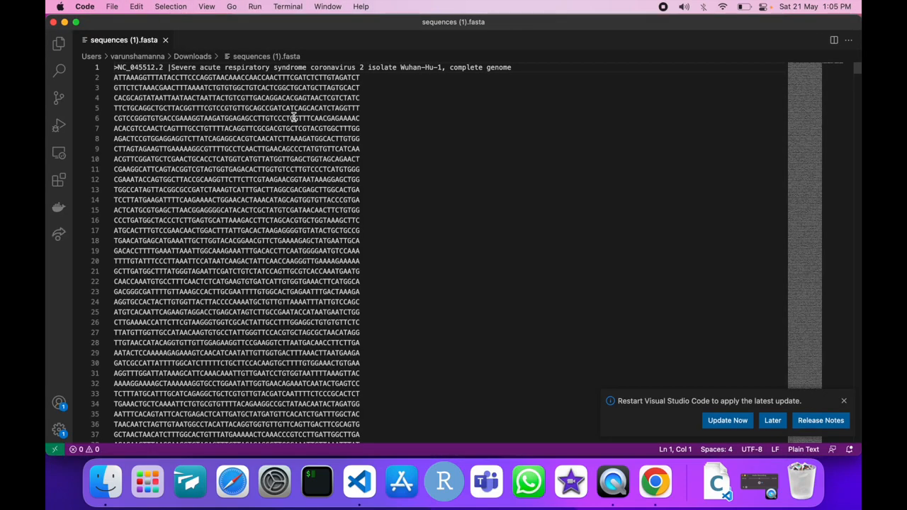
Scroll through the Wuhan-Hu-1 genome in sequences (1).fasta.
scroll(down, 3)
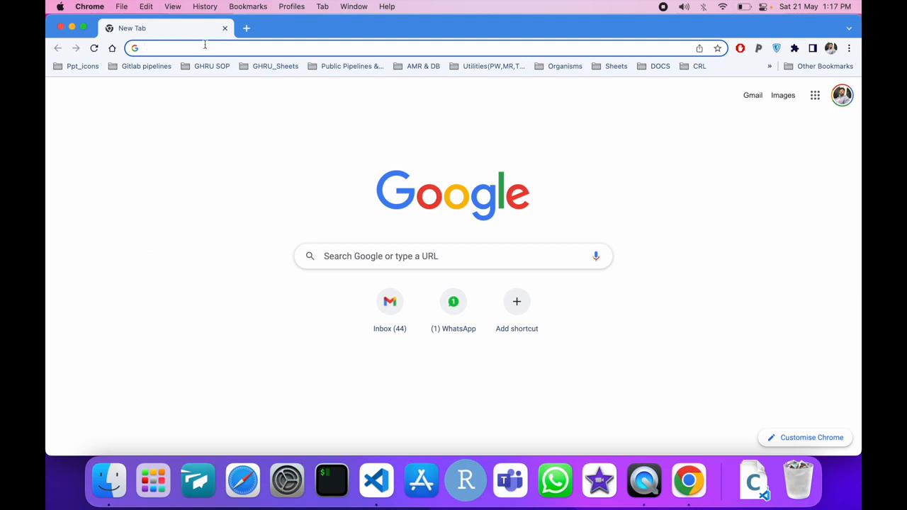
Go to gisaid.org and log in with the stored credentials.
text(gisaid.org)
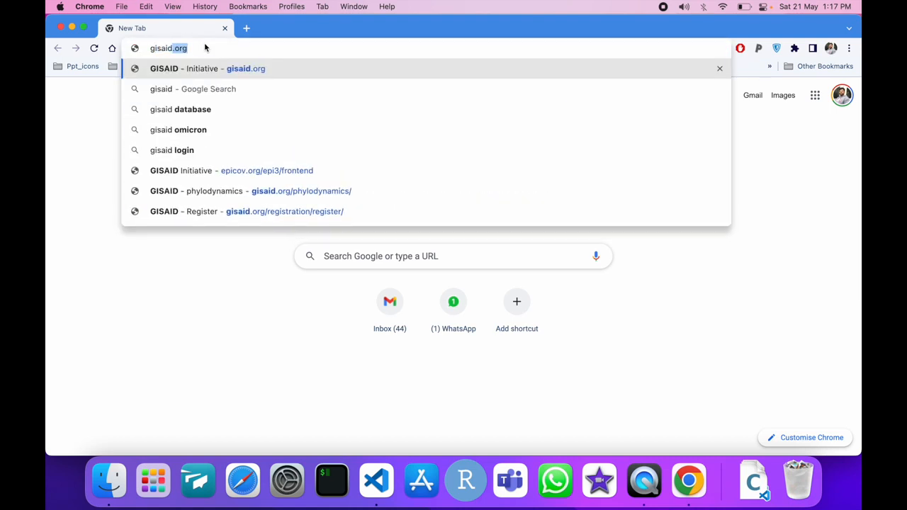
text(gisaid.org)
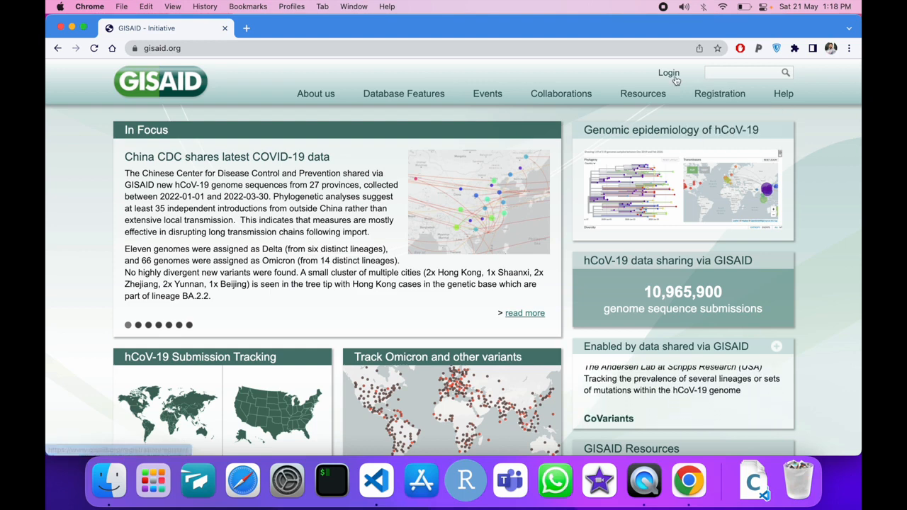
click(668, 72)
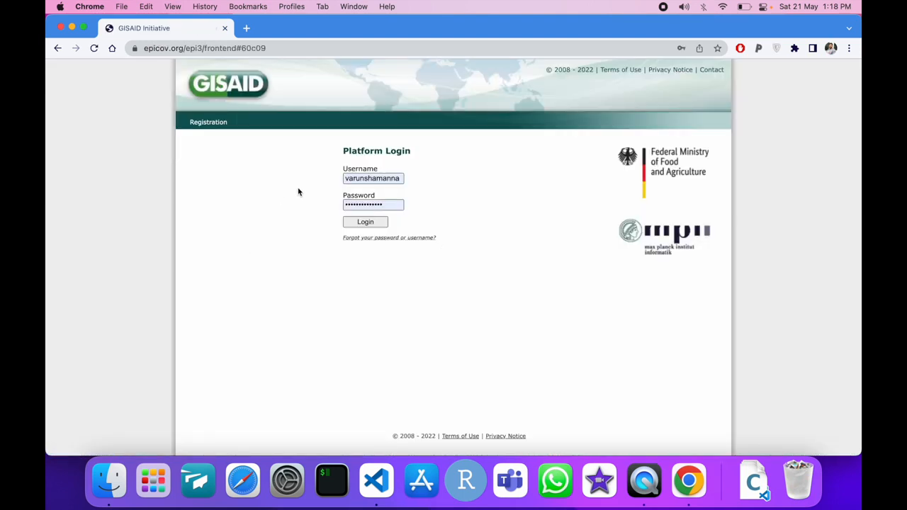
click(365, 221)
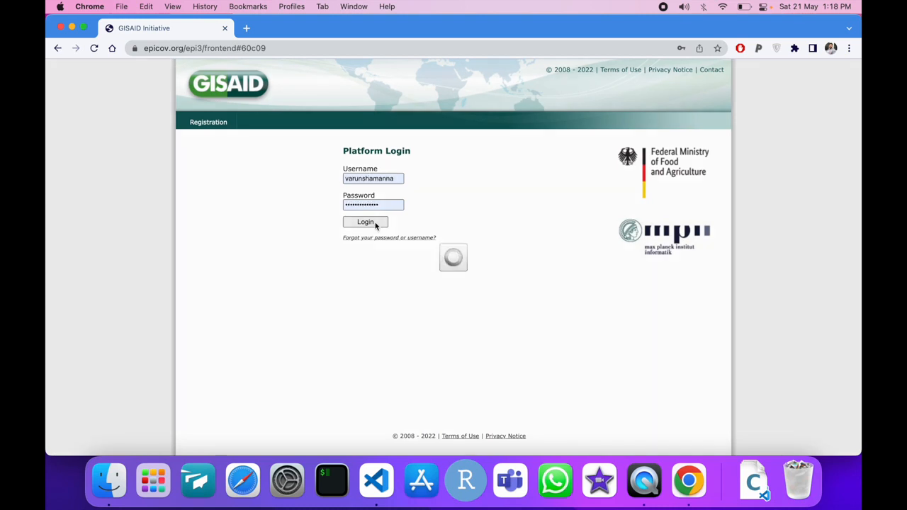
Enter the EpiCoV section and start its virus Search.
click(365, 221)
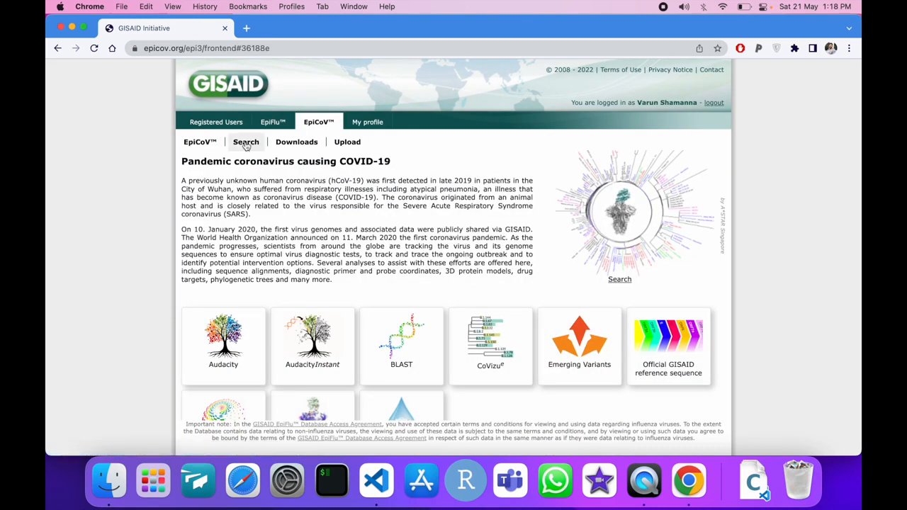
click(246, 142)
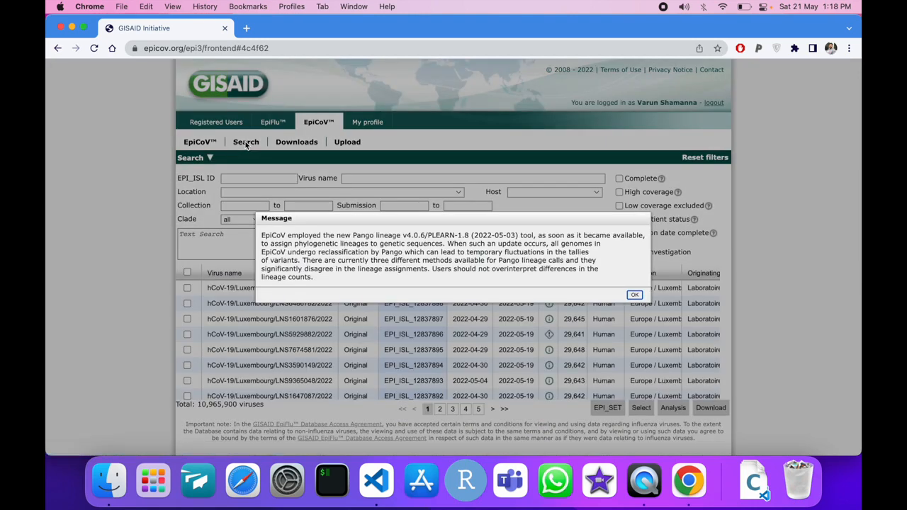
Dismiss the Pango lineage notice over the EpiCoV search table.
click(633, 295)
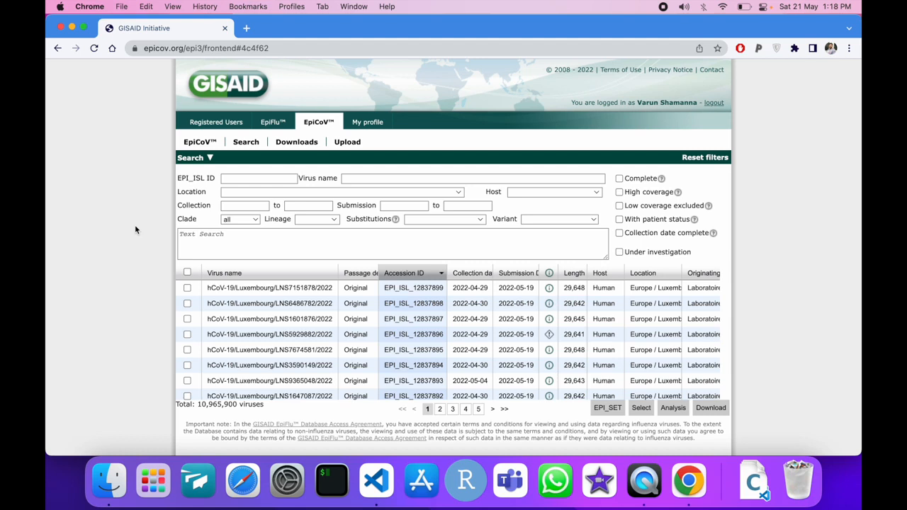
mouse_move(270, 225)
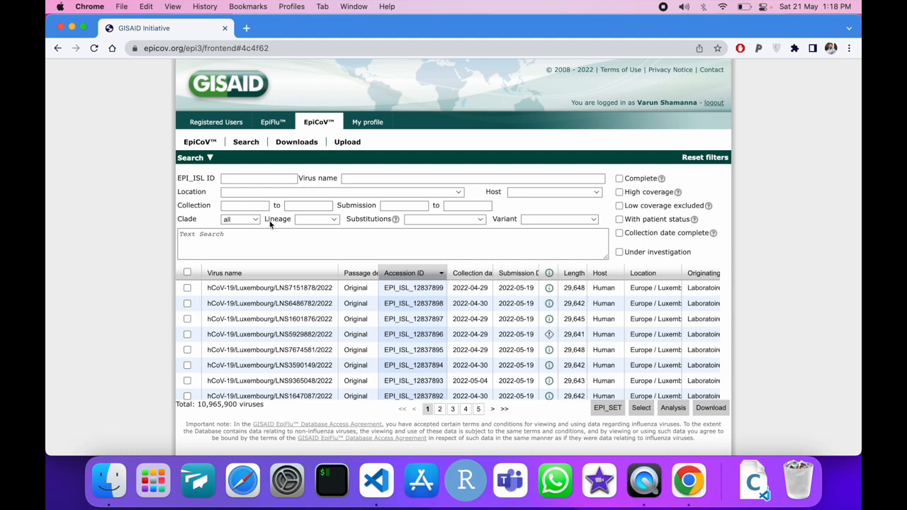
mouse_move(541, 226)
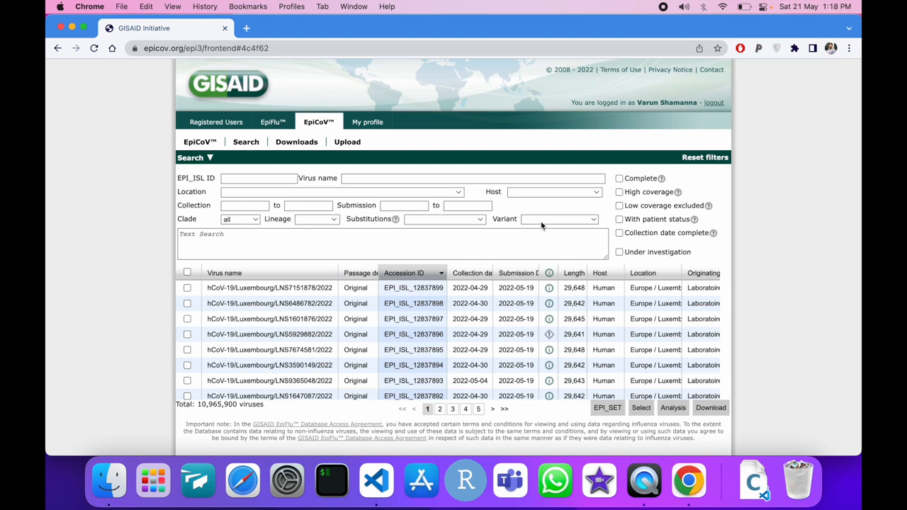
Filter the EpiCoV Location to Europe / United Kingdom / Scotland, leaving 316,863 viruses.
click(340, 192)
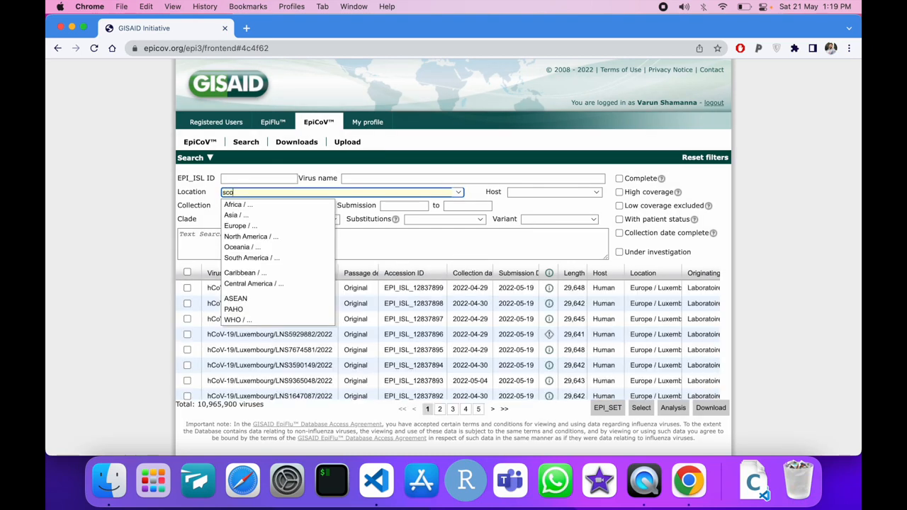
text(scotland)
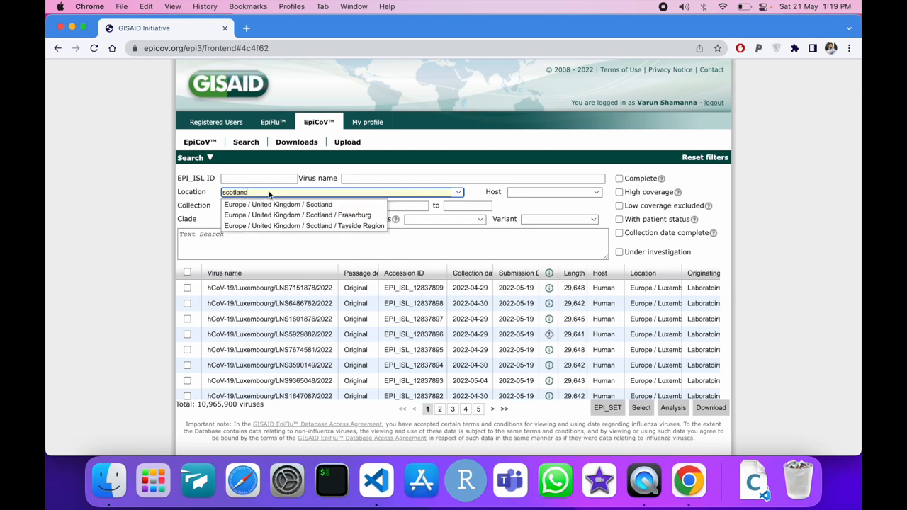
click(278, 204)
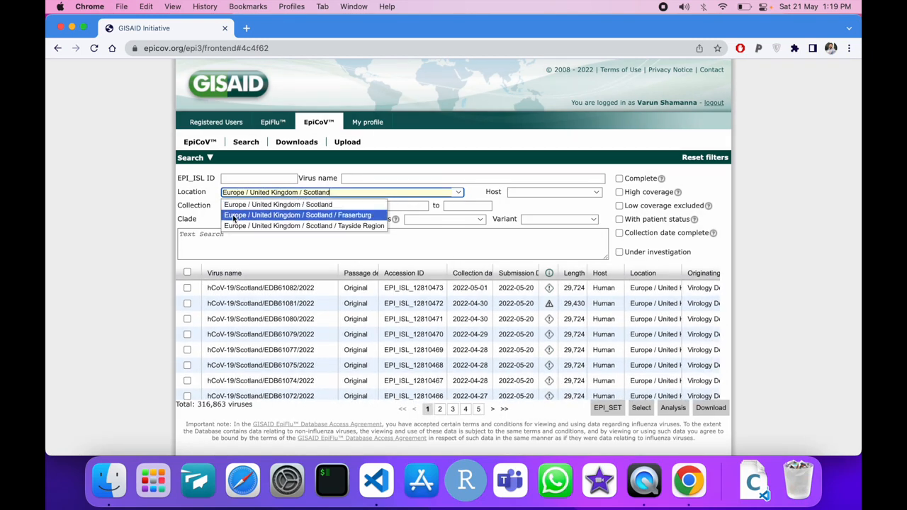
click(278, 204)
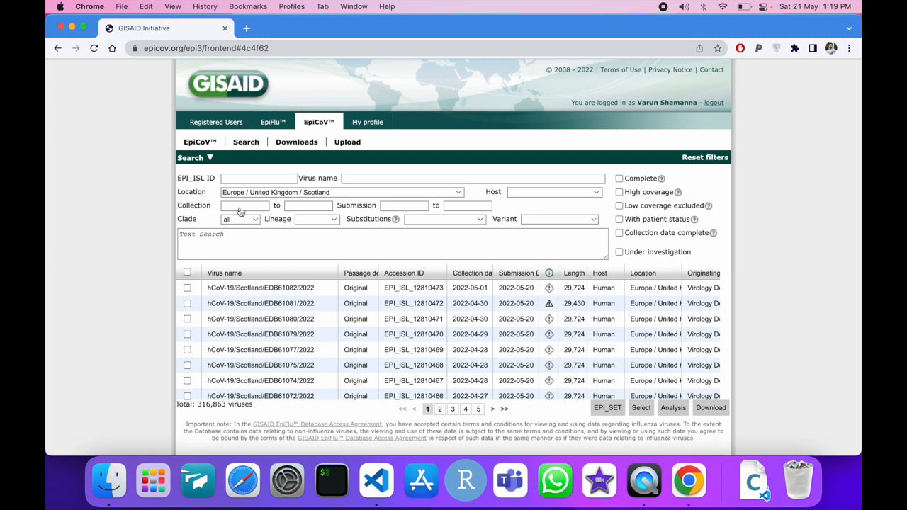
mouse_move(241, 211)
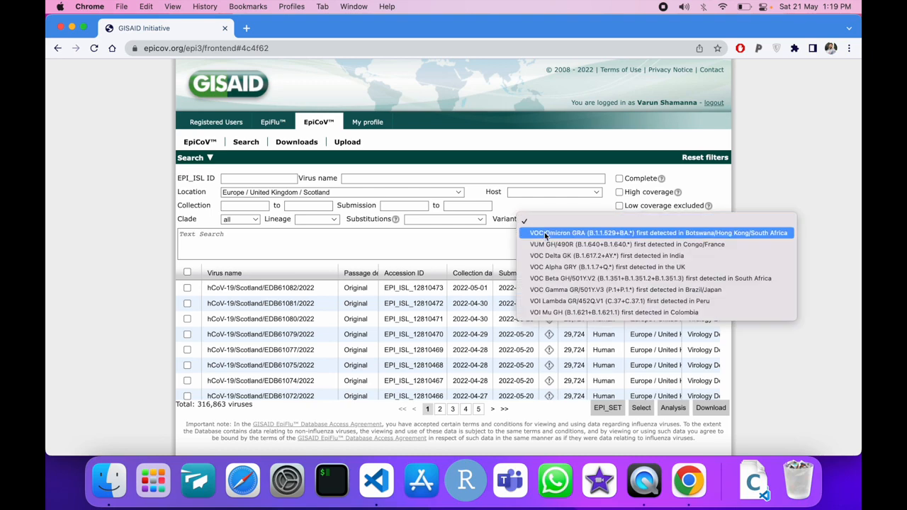
Add the 'VOC Omicron GRA (B.1.1.529+BA.*)' variant filter, leaving 167,141 viruses.
click(657, 232)
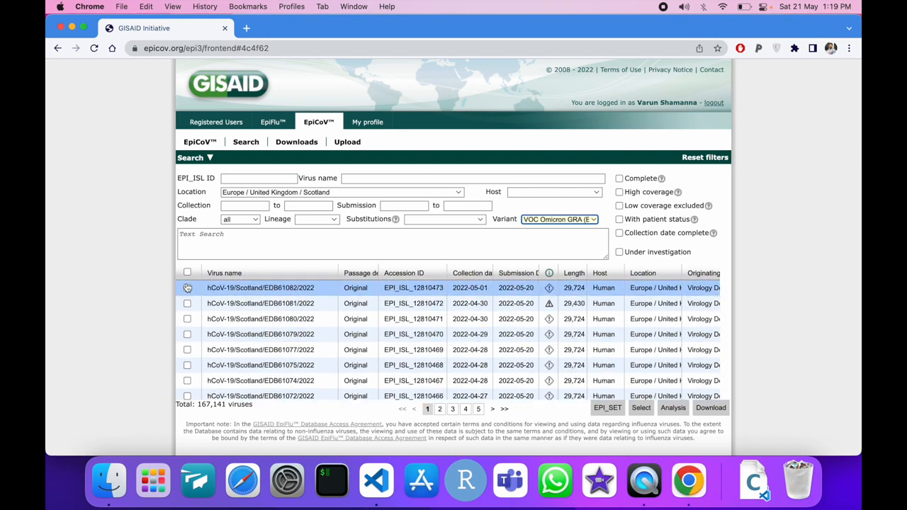
Check the first three Scotland Omicron records and request their download.
click(187, 303)
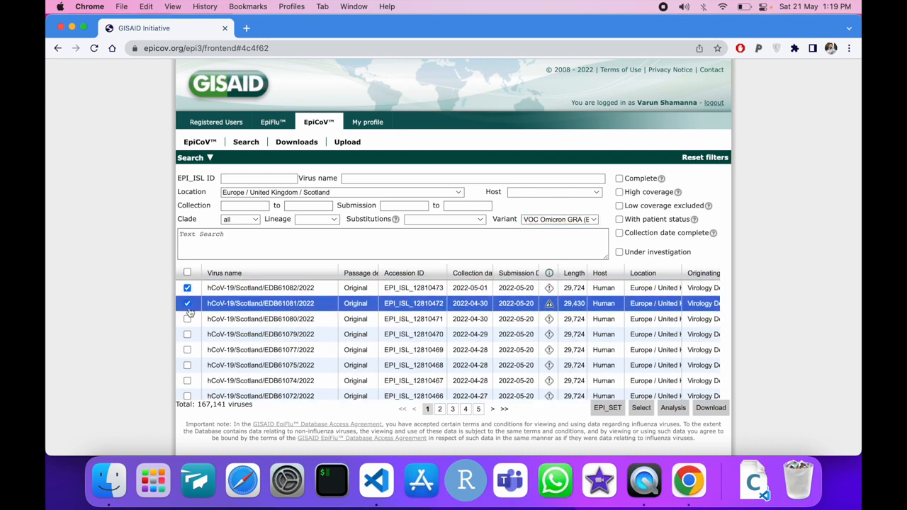
click(187, 334)
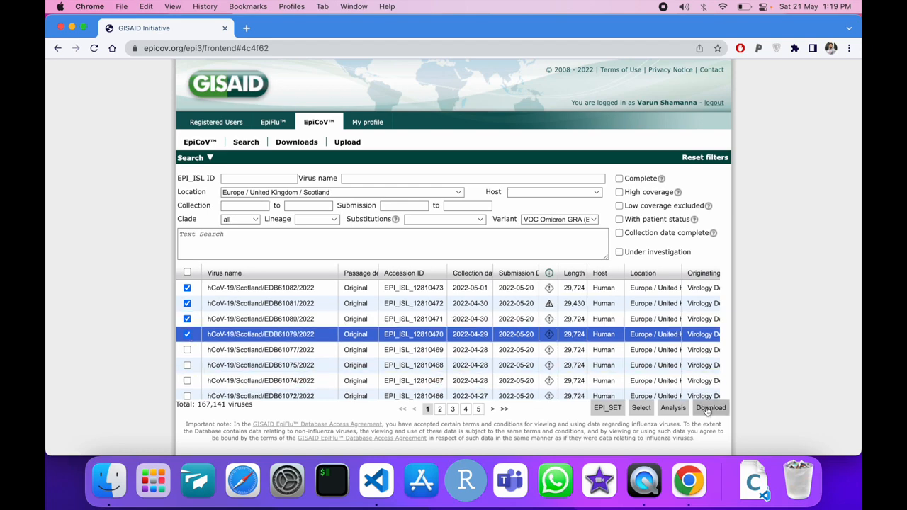
click(711, 408)
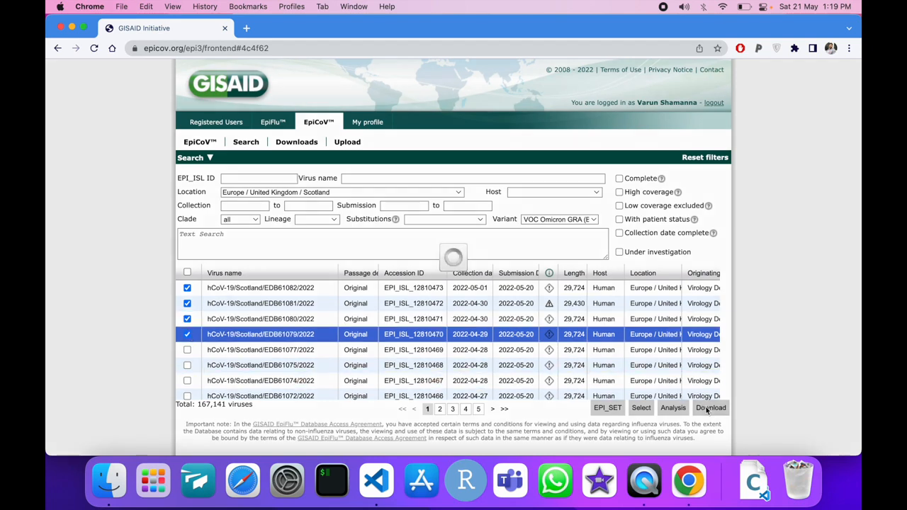
Download the three records as Nucleotide Sequences (FASTA) and open the file in VS Code.
click(710, 408)
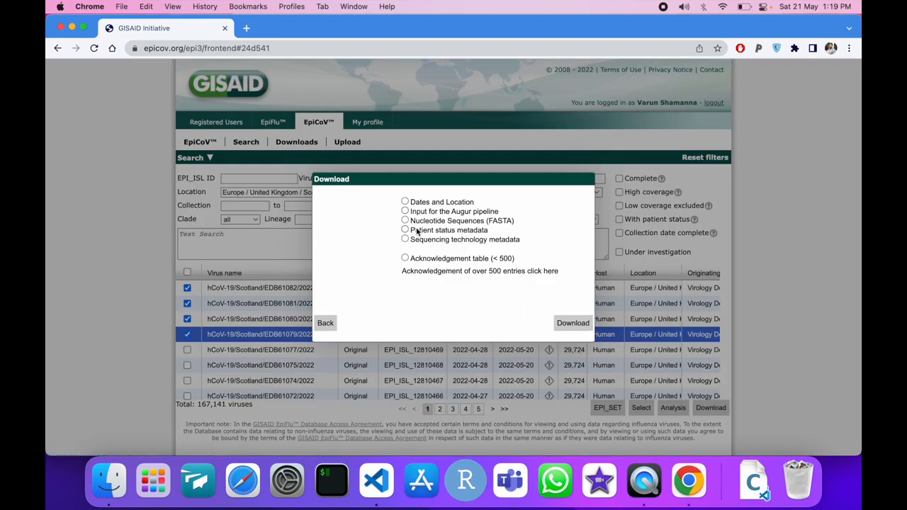
mouse_move(386, 235)
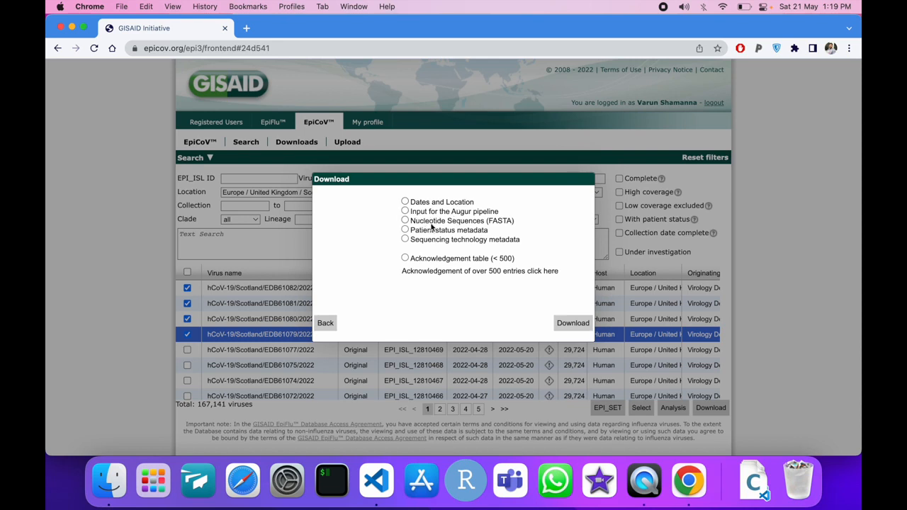
click(406, 221)
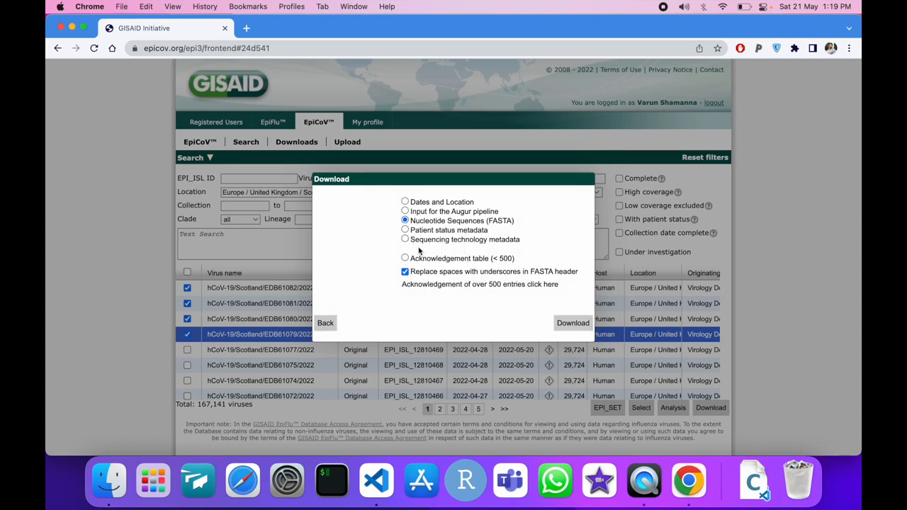
click(572, 323)
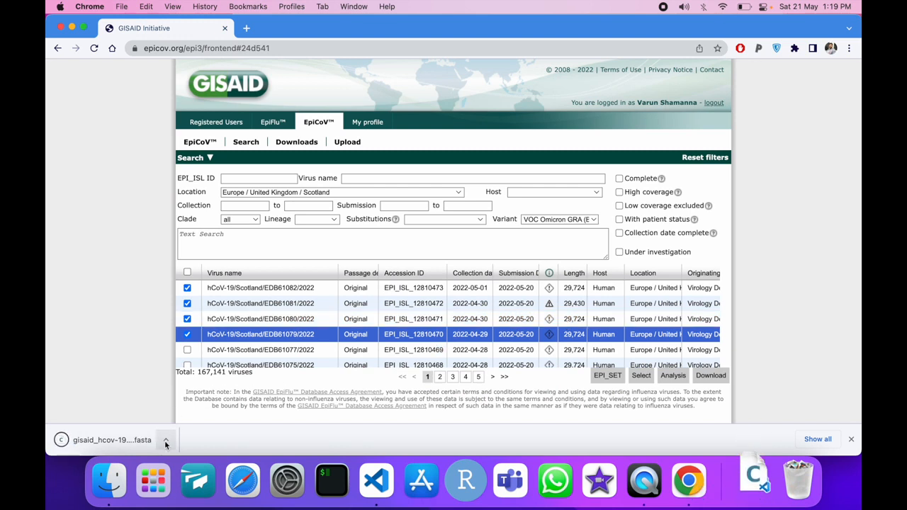
click(165, 439)
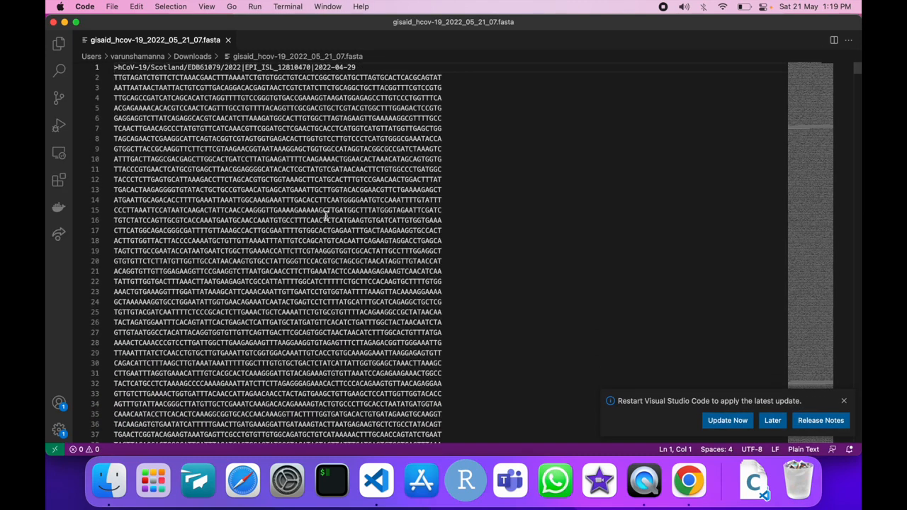
mouse_move(677, 80)
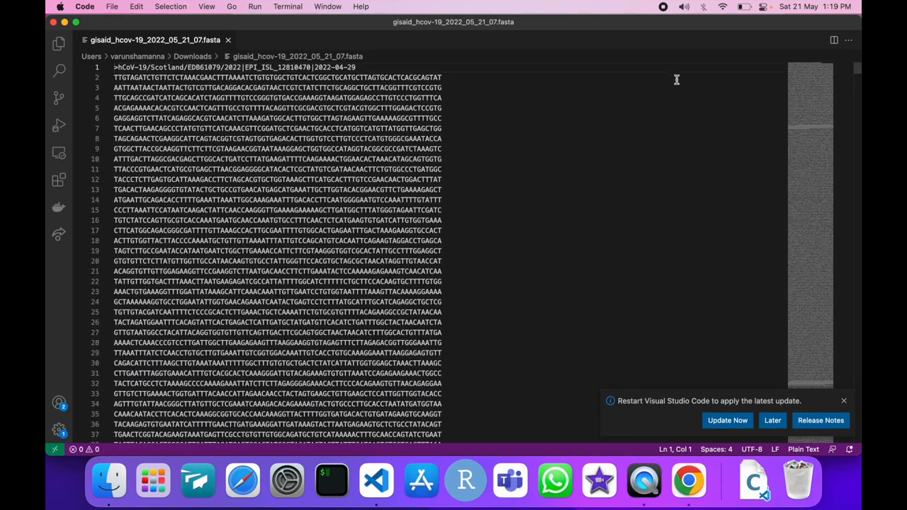
Return from the FASTA file in VS Code to the GISAID results in Chrome.
click(689, 481)
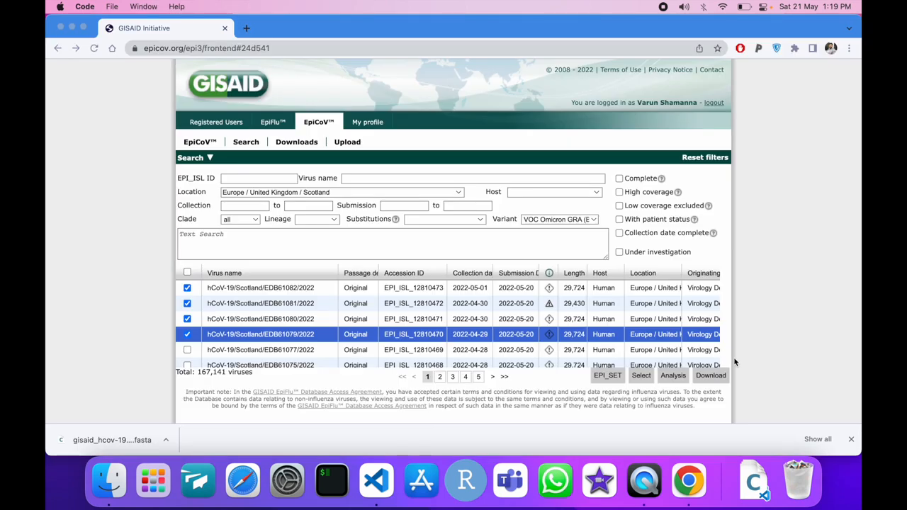
mouse_move(487, 337)
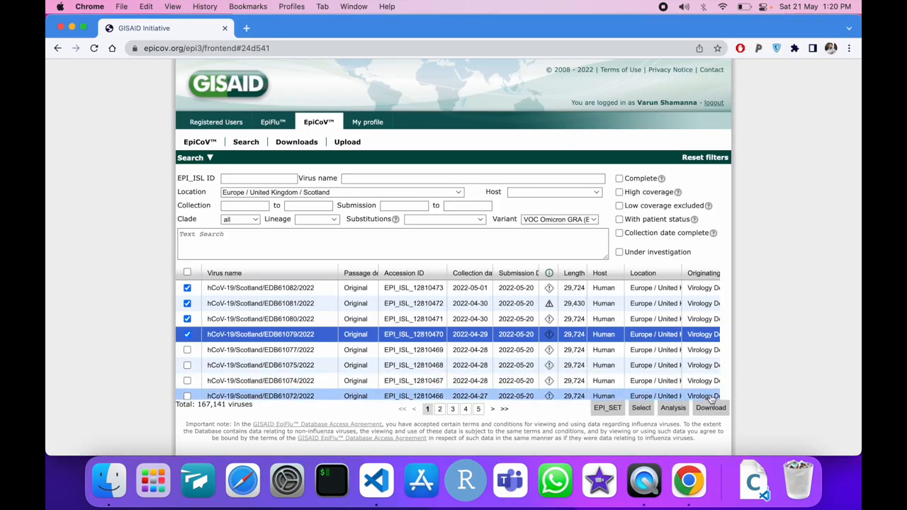
Download the Patient status metadata for the same three checked records.
click(710, 408)
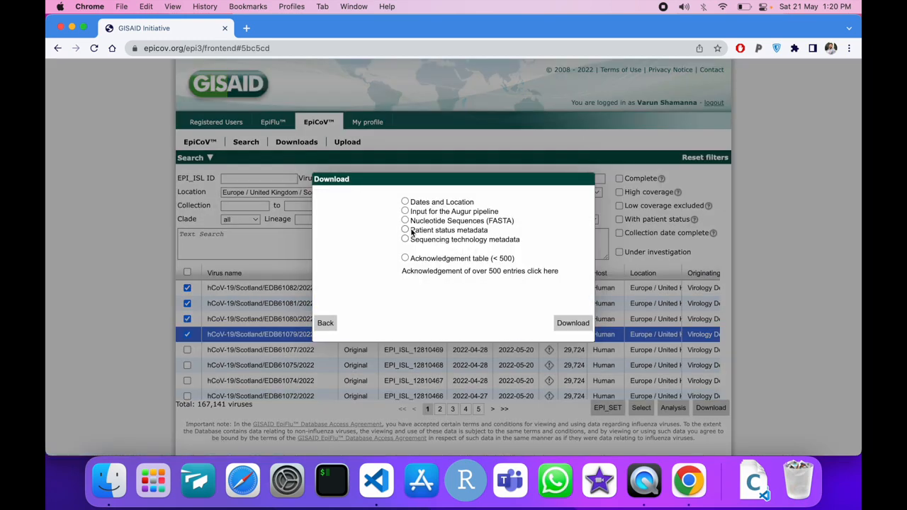
click(405, 230)
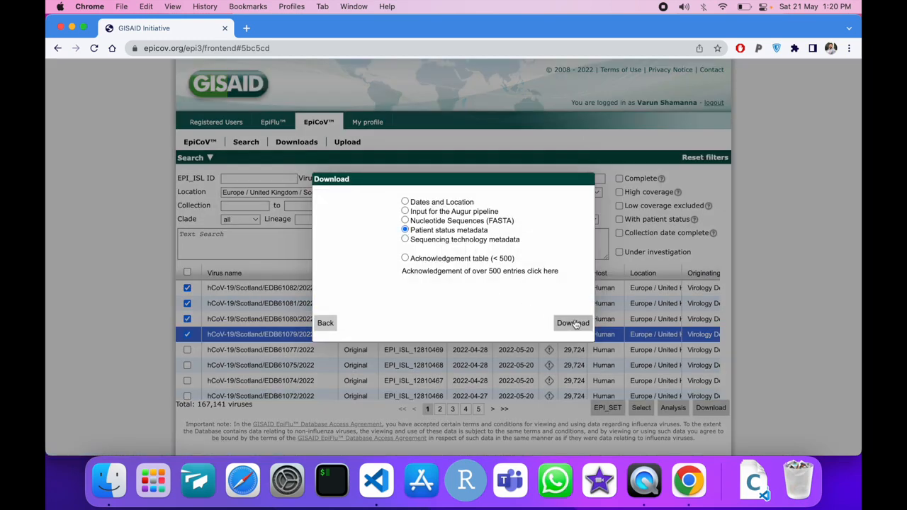
click(572, 323)
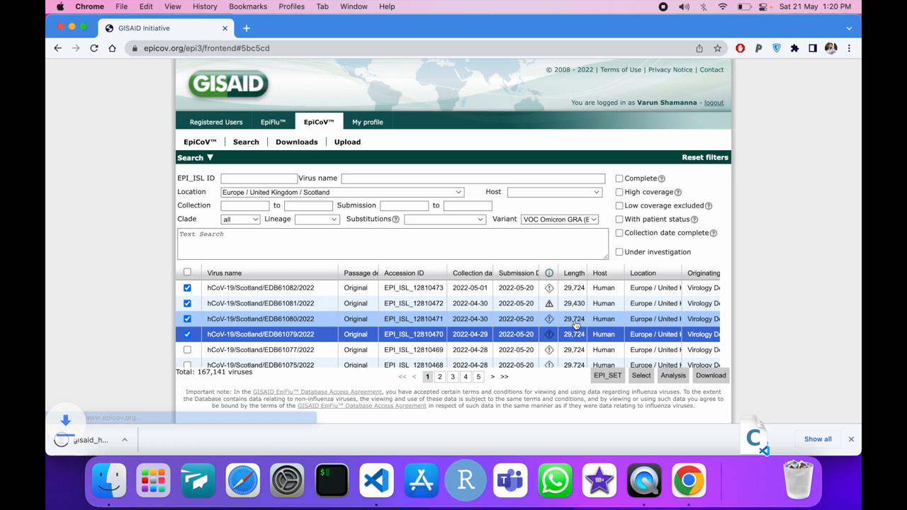